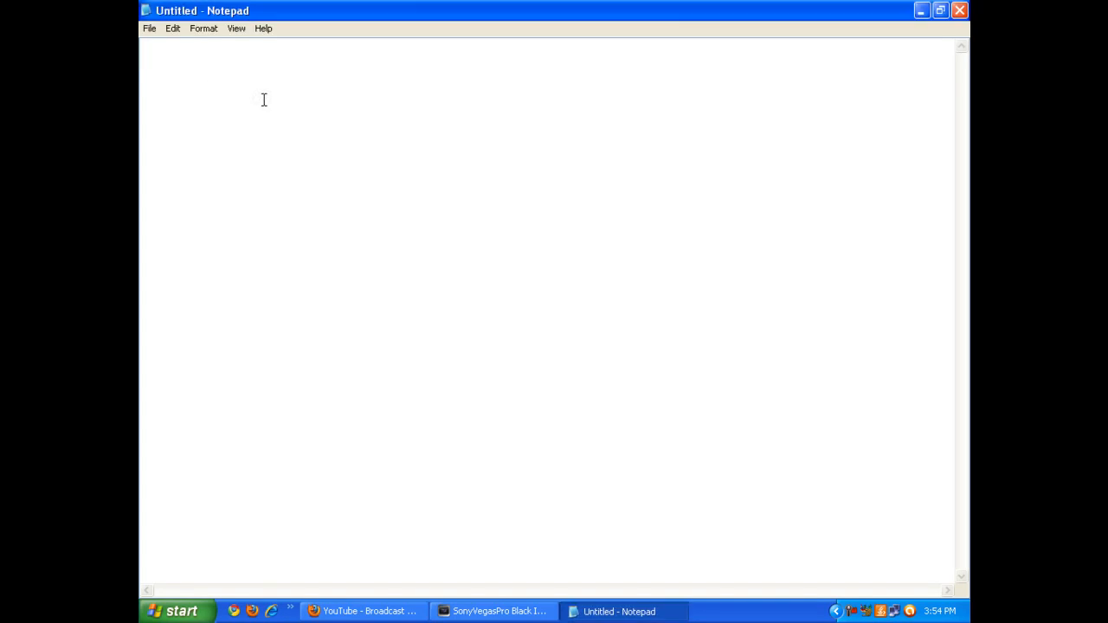
# Type 'hii...friends....' and 'this is sorvegpro97 ....', then begin 'today i will show u h'
pyautogui.write('hii...fr')
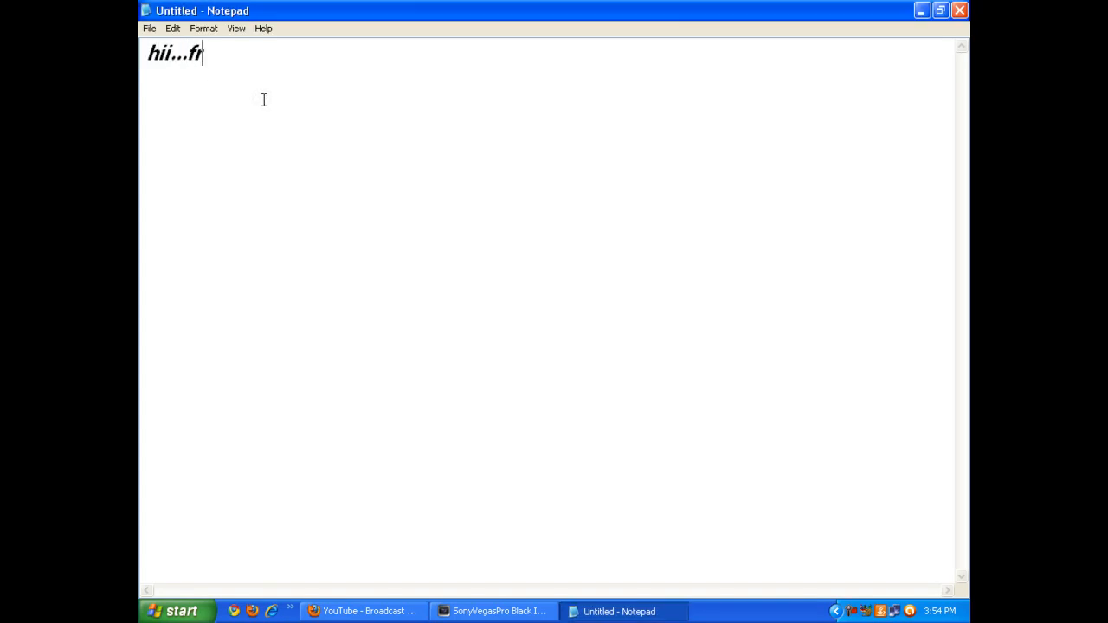
pyautogui.write('iends....')
pyautogui.write('h')
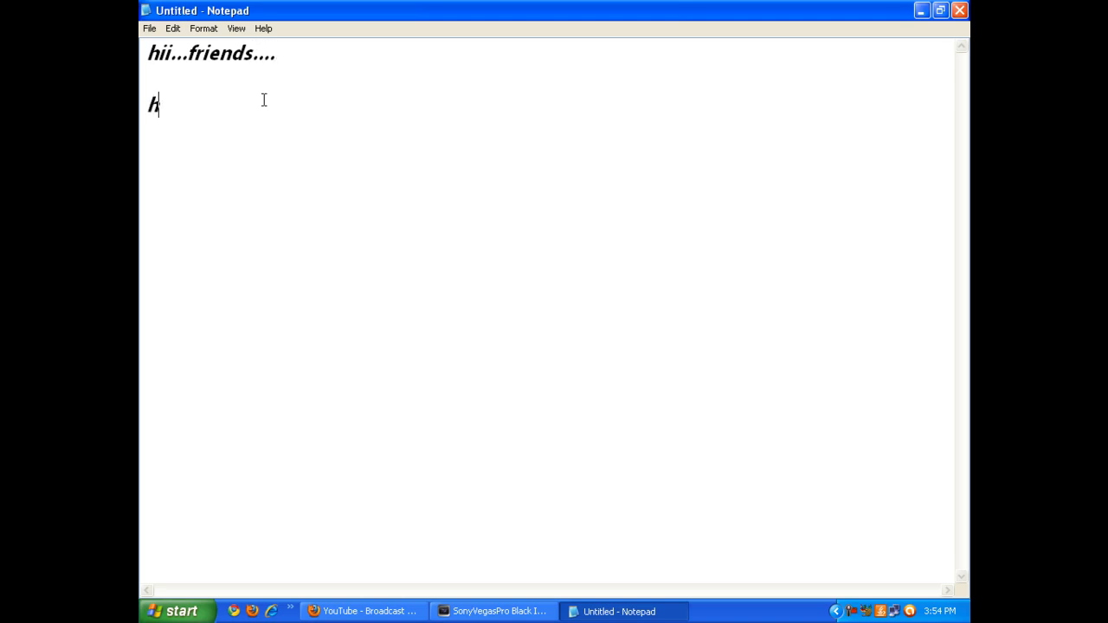
pyautogui.write('thi')
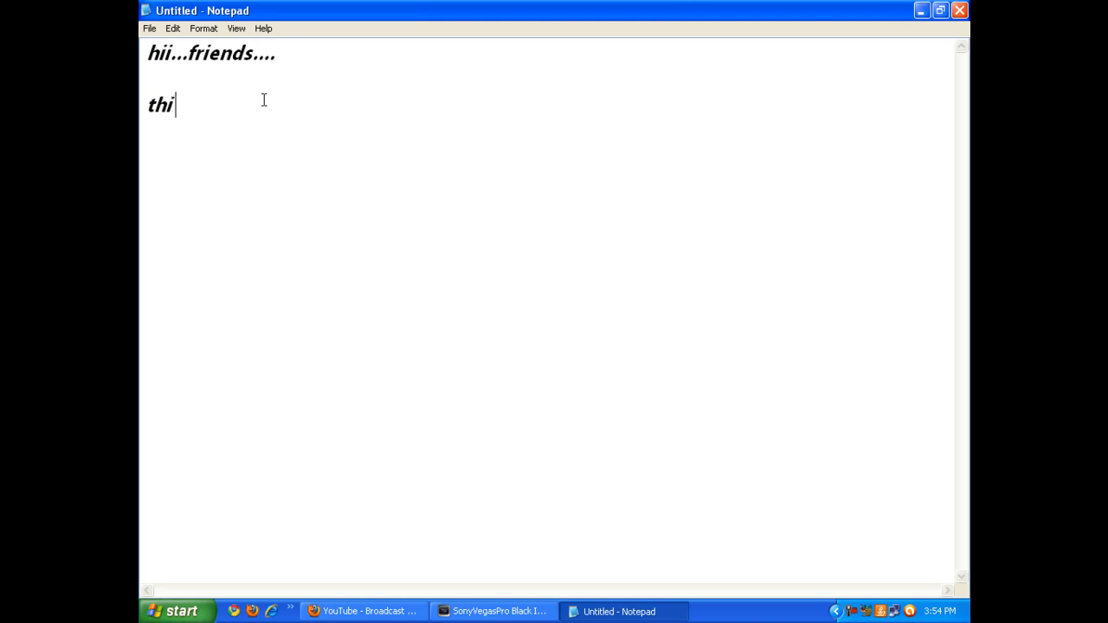
pyautogui.write('s is')
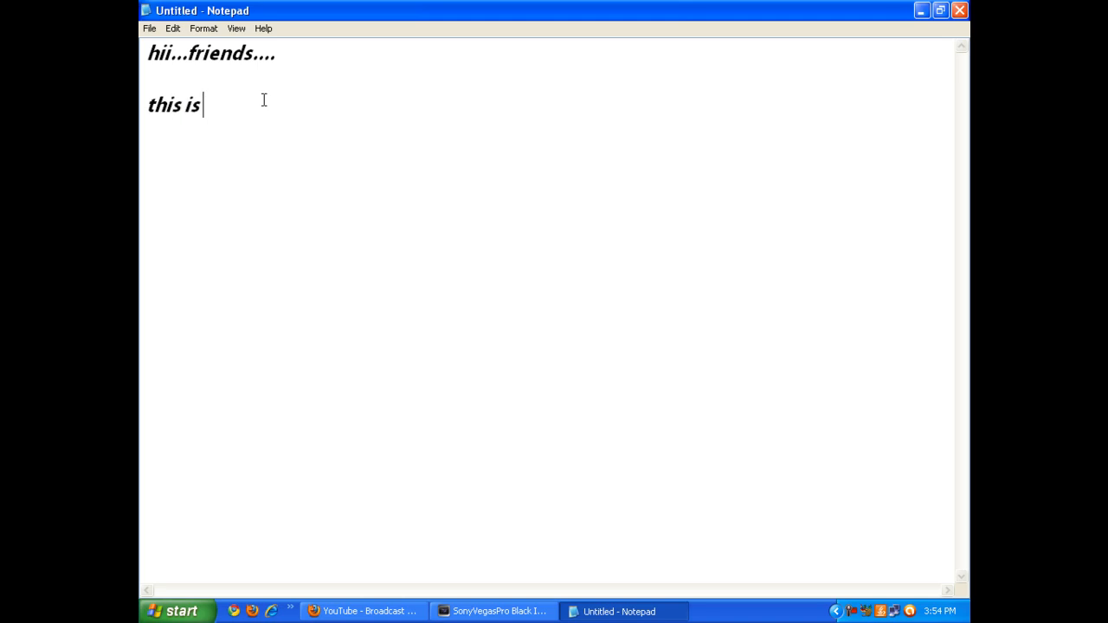
pyautogui.write('so')
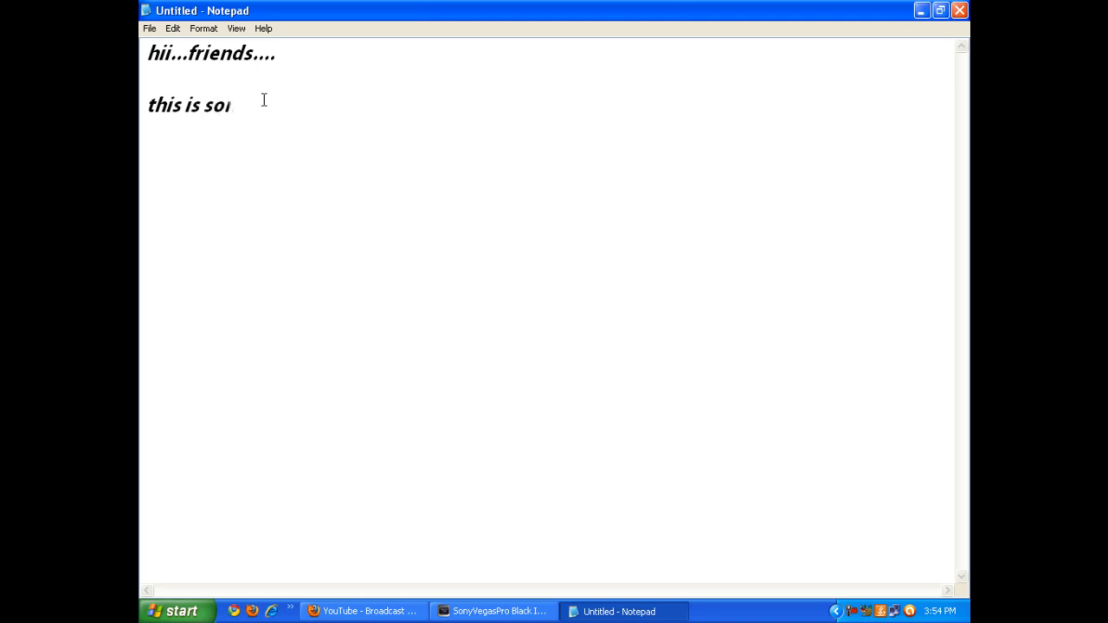
pyautogui.write('veg')
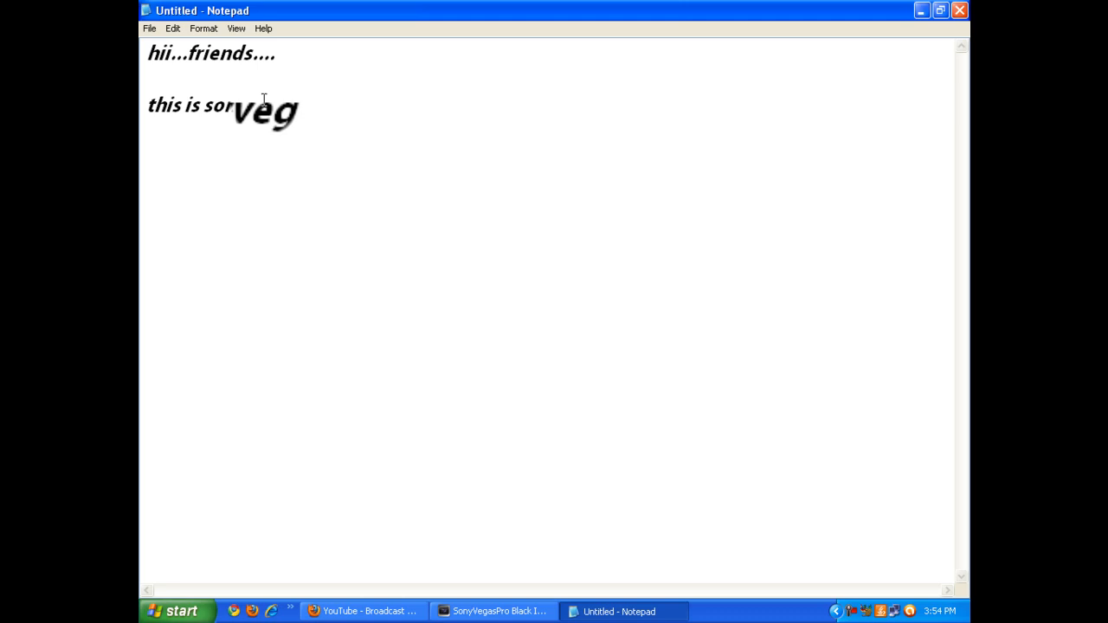
pyautogui.write('pro9')
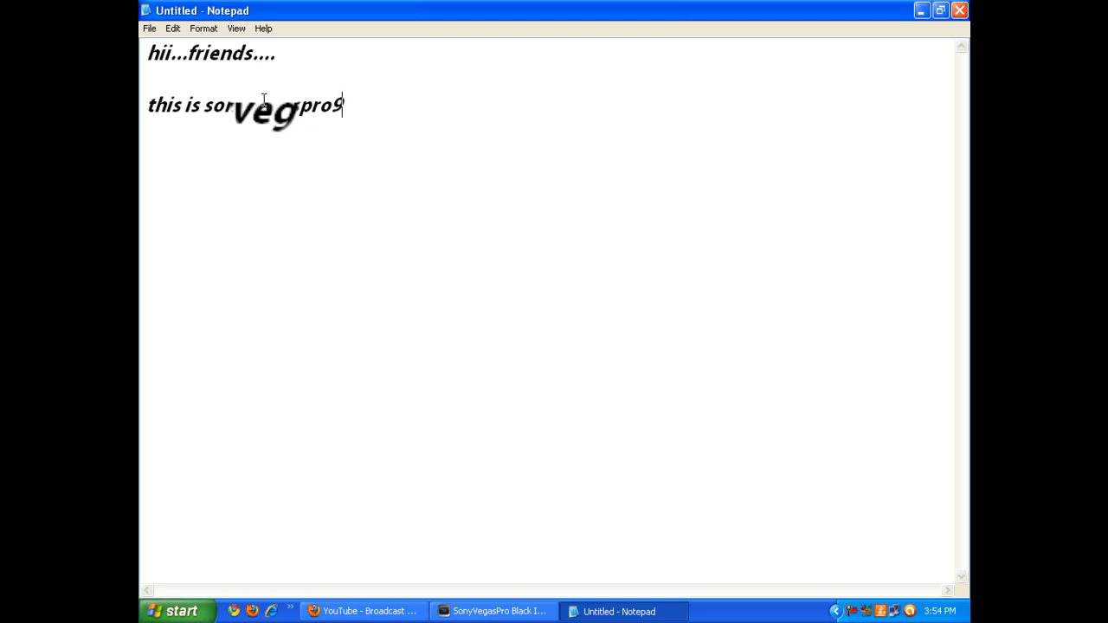
pyautogui.write('7 ....')
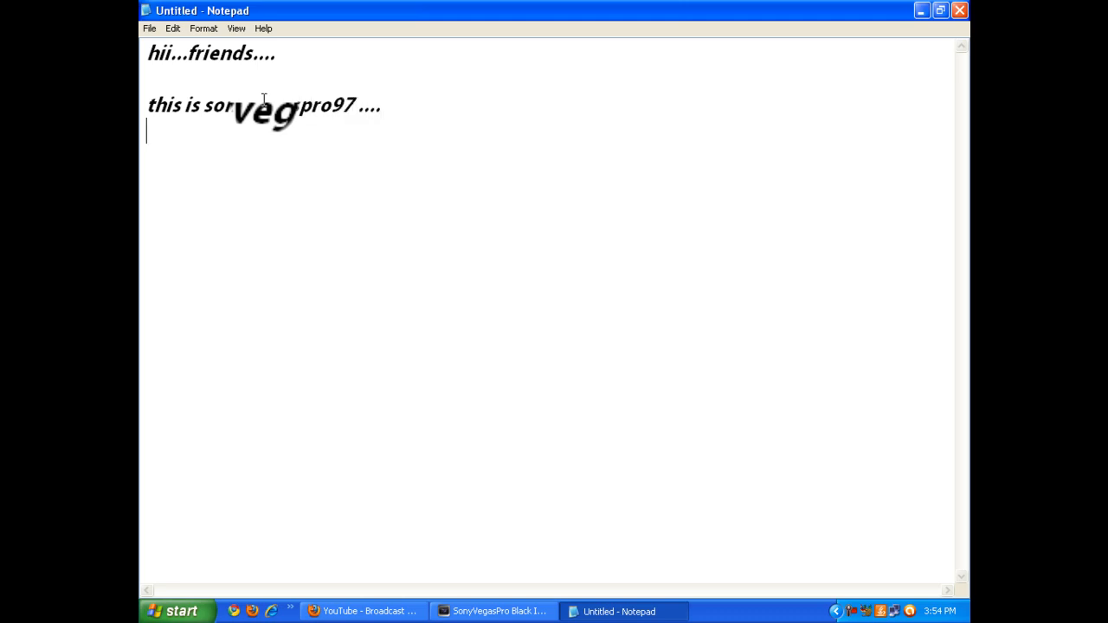
pyautogui.write('toda')
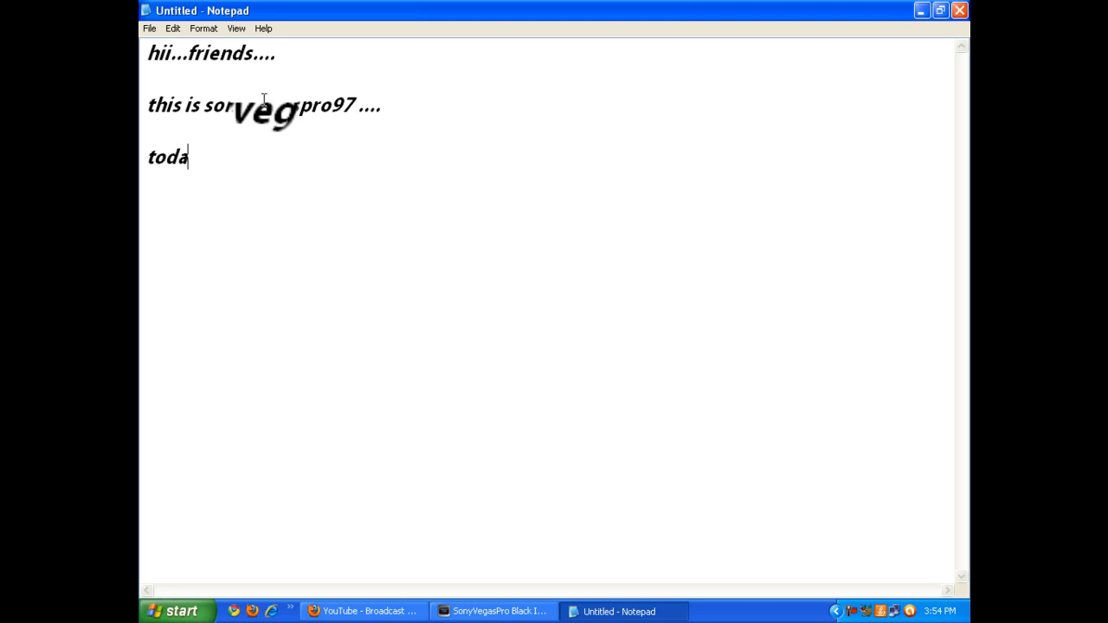
pyautogui.write('y i will')
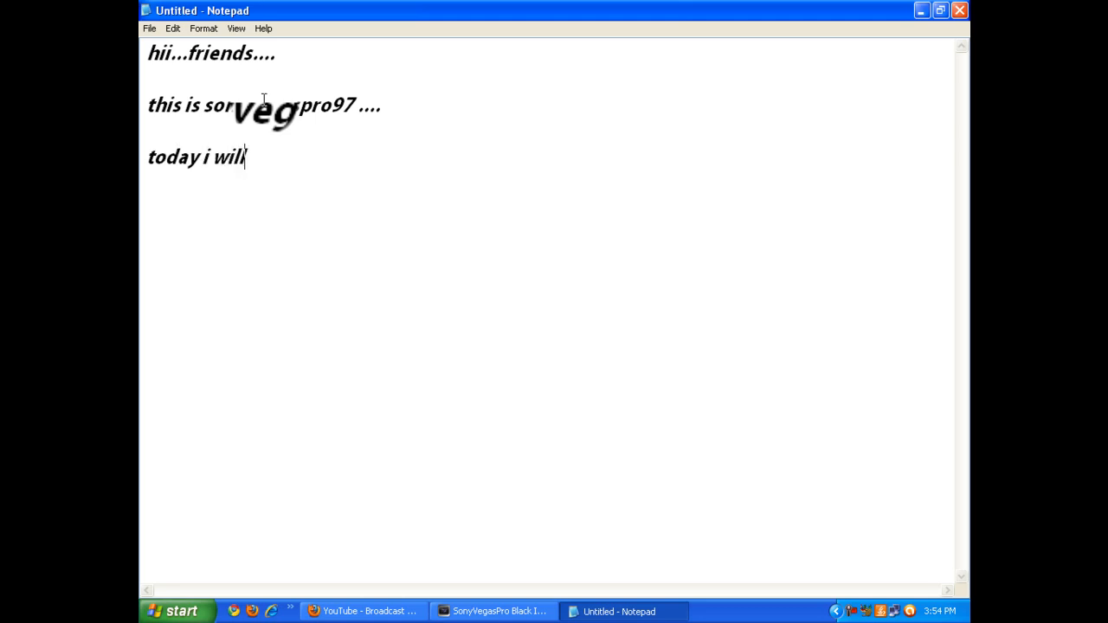
pyautogui.write('show u h')
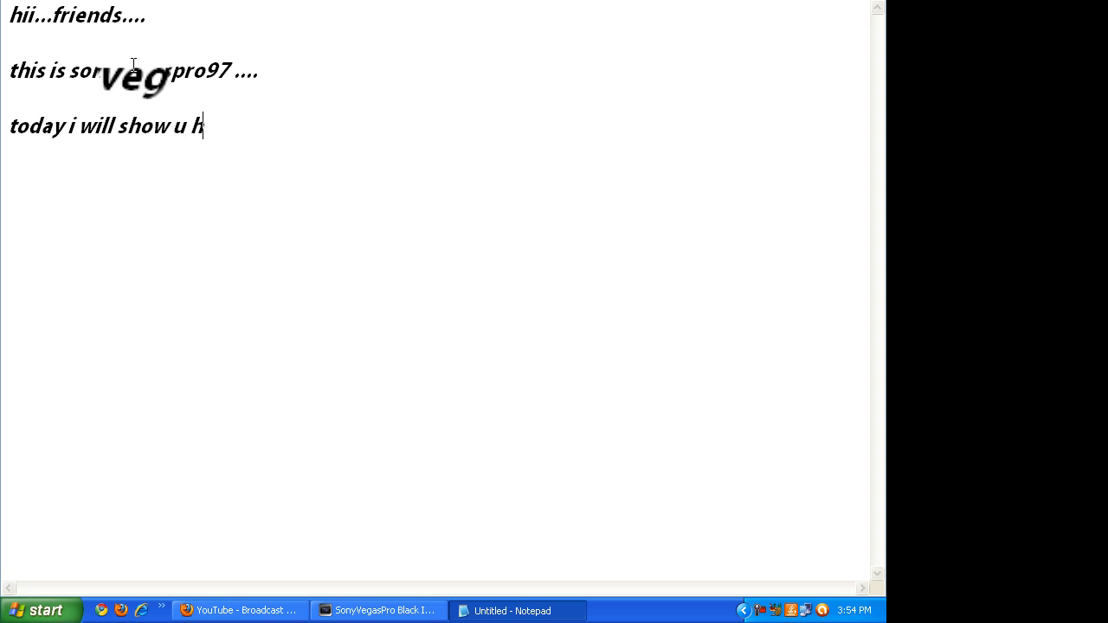
# Finish the sentence about compressing your video files and start 'first have to download'
pyautogui.write('ow to compress yo')
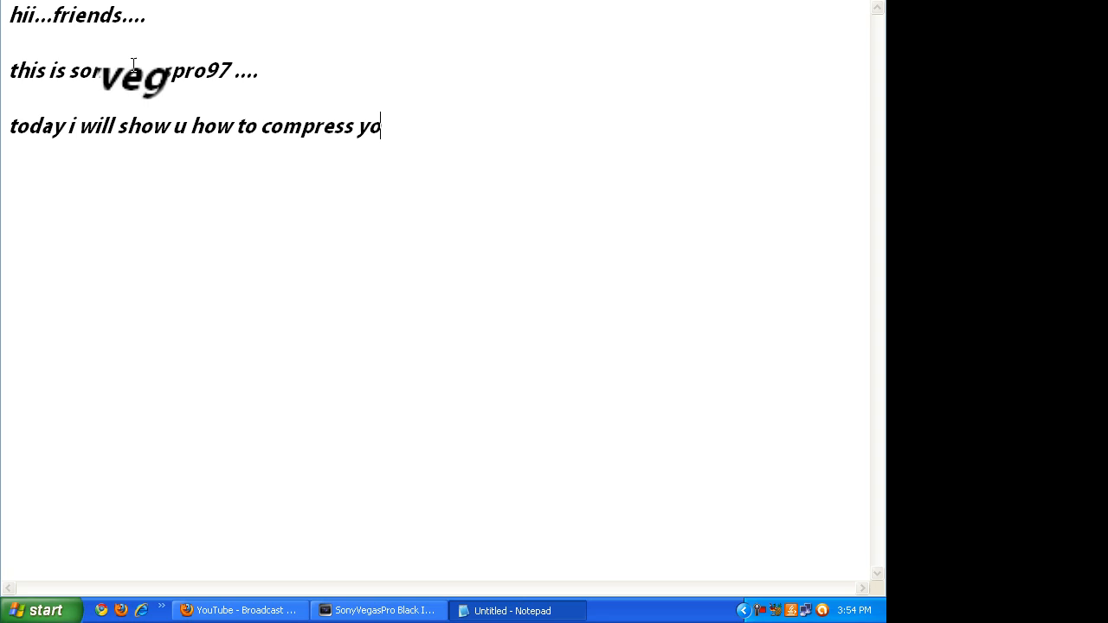
pyautogui.write('ur video files .......')
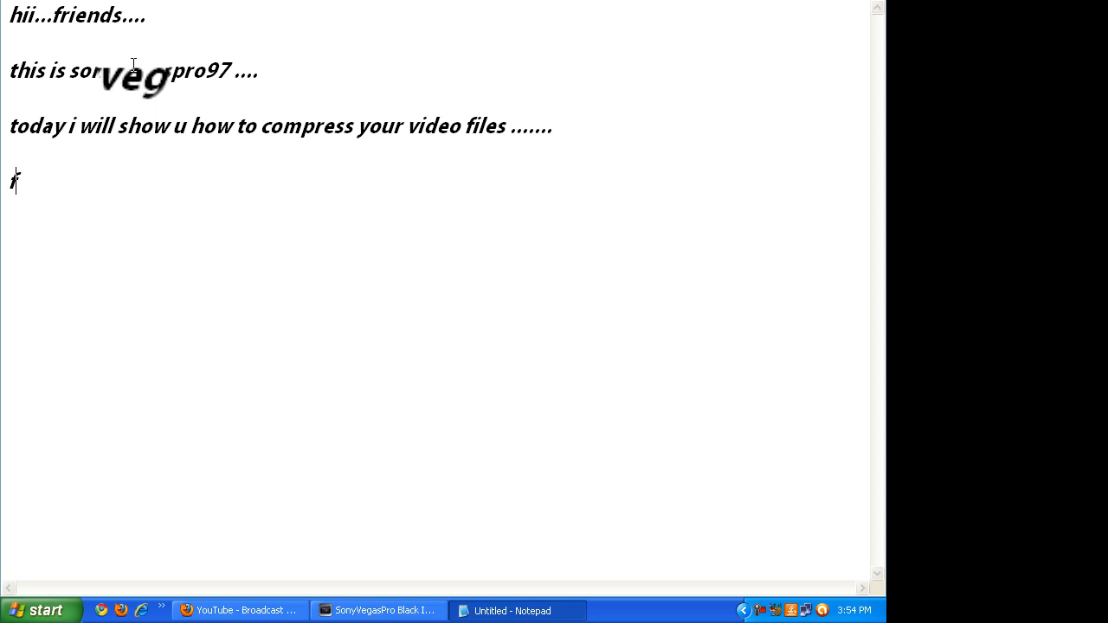
pyautogui.write('first you h')
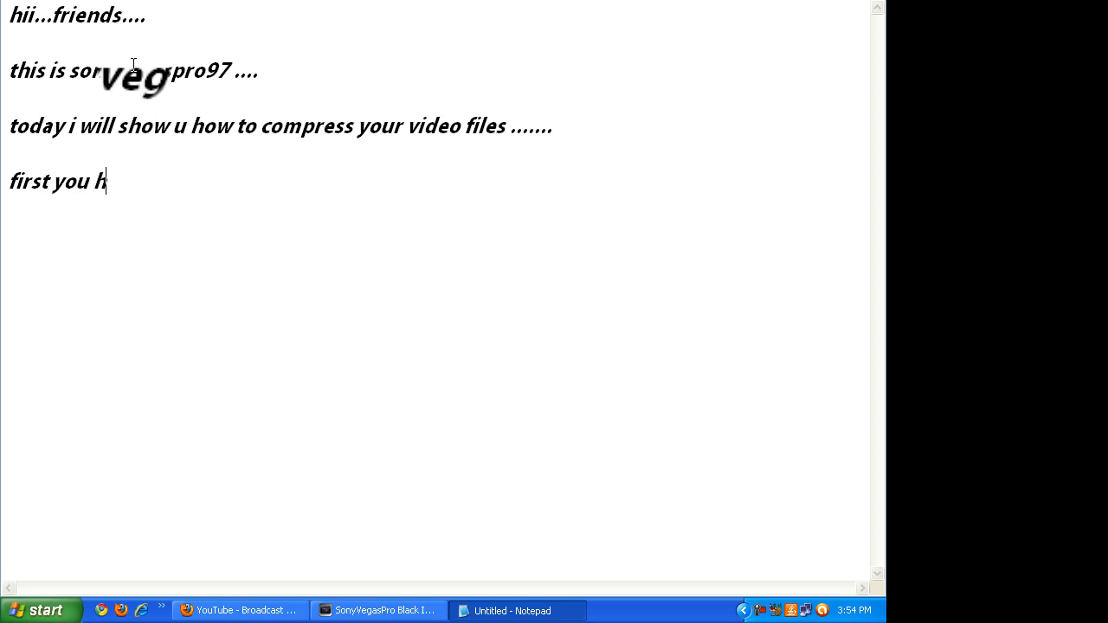
pyautogui.write('ave to down')
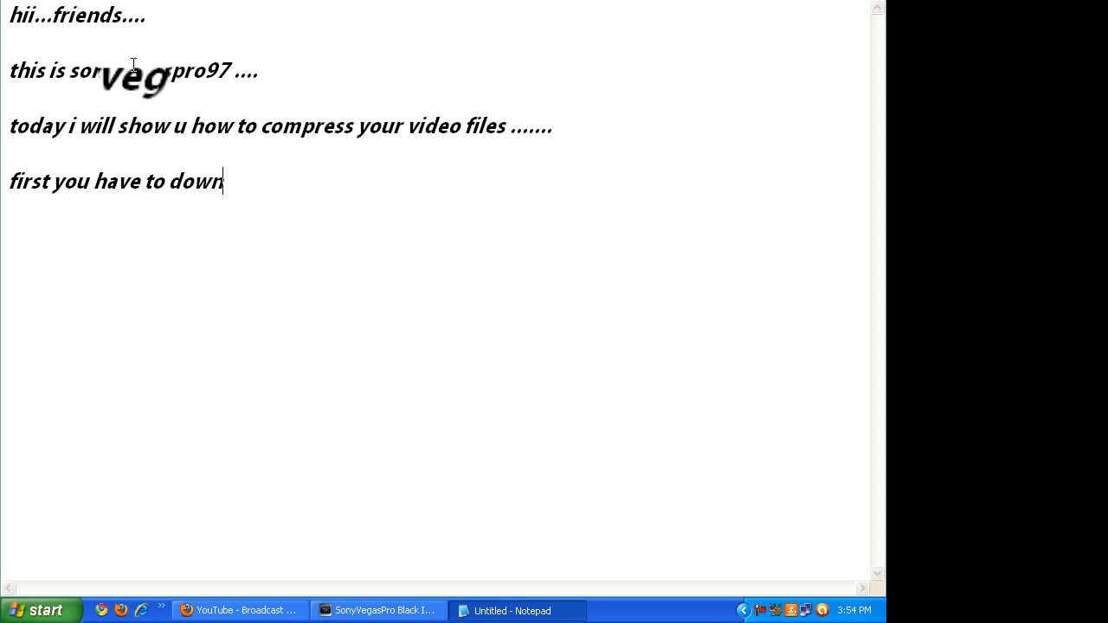
pyautogui.write('load')
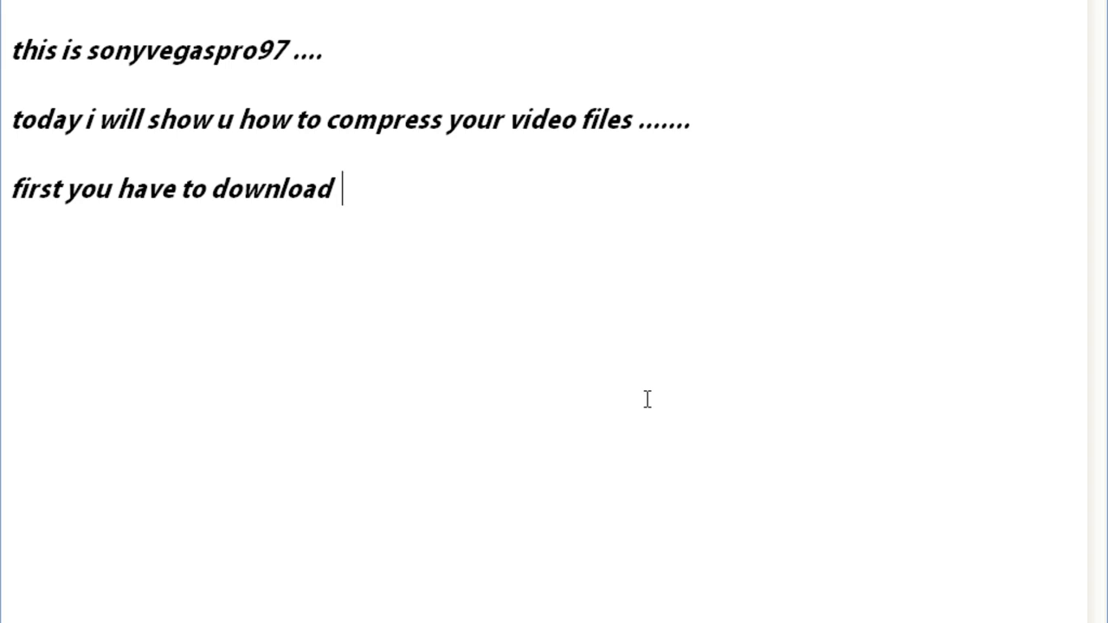
# Add the 'Handbrake' download-and-install paragraph and begin step '1) open it ..'
pyautogui.write('a software called "Handbrake " from the link given in the description , download it and install it ....')
pyautogui.write('then follow the onscreen instructions........')
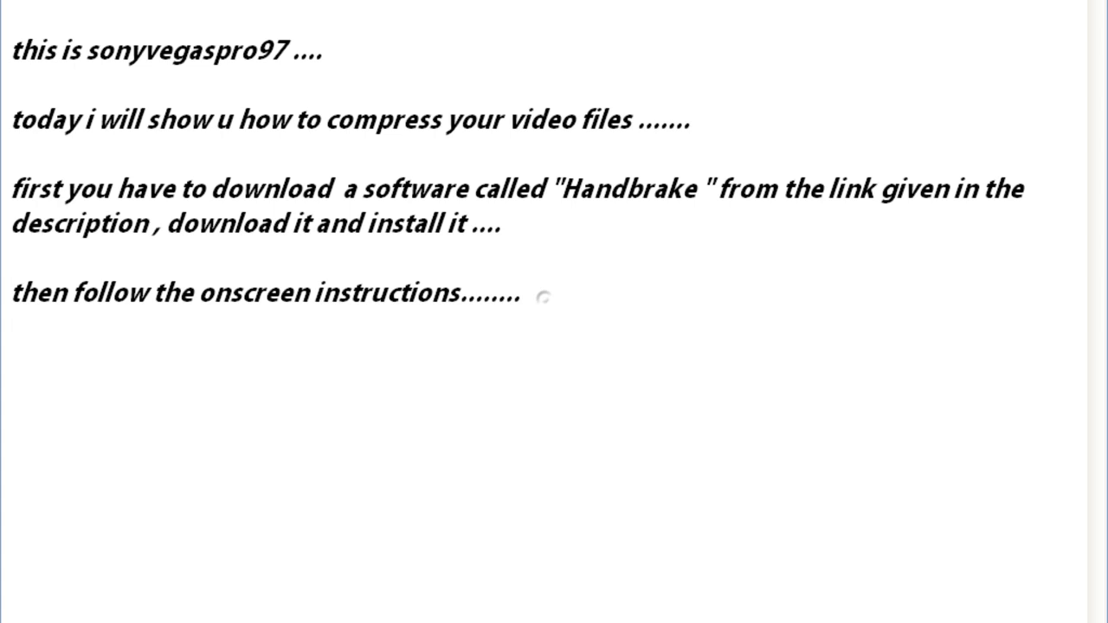
pyautogui.write('1) open')
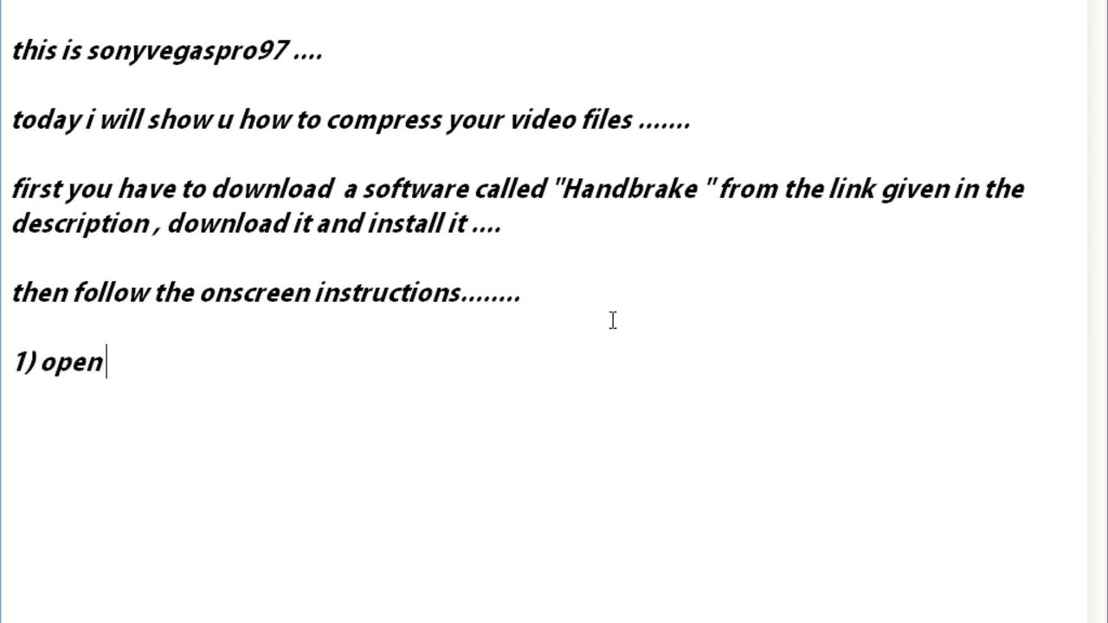
pyautogui.write('it ...')
pyautogui.click(134, 398)
pyautogui.write('2')
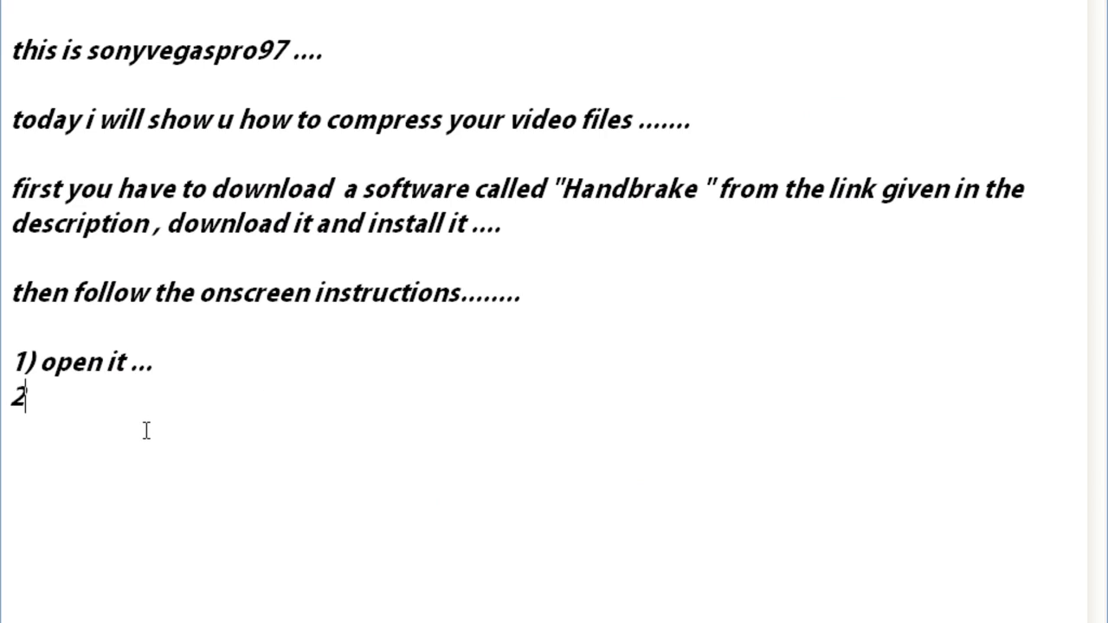
# Type step 2: 'then open the large MB'S or GB'S file , i have a 496'
pyautogui.write(')')
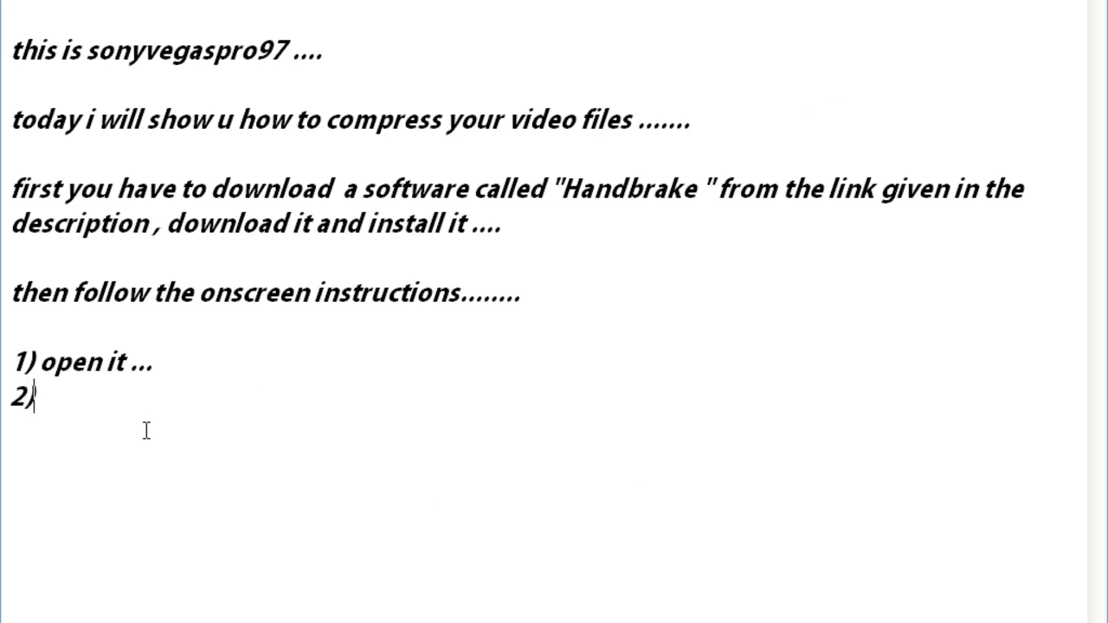
pyautogui.write('then o')
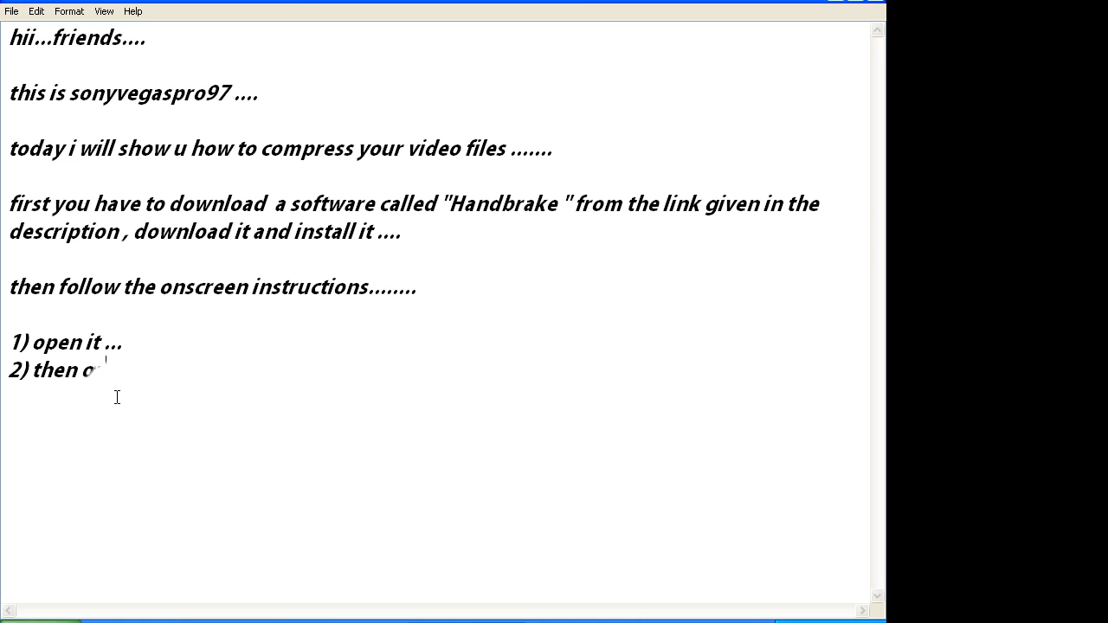
pyautogui.write('the')
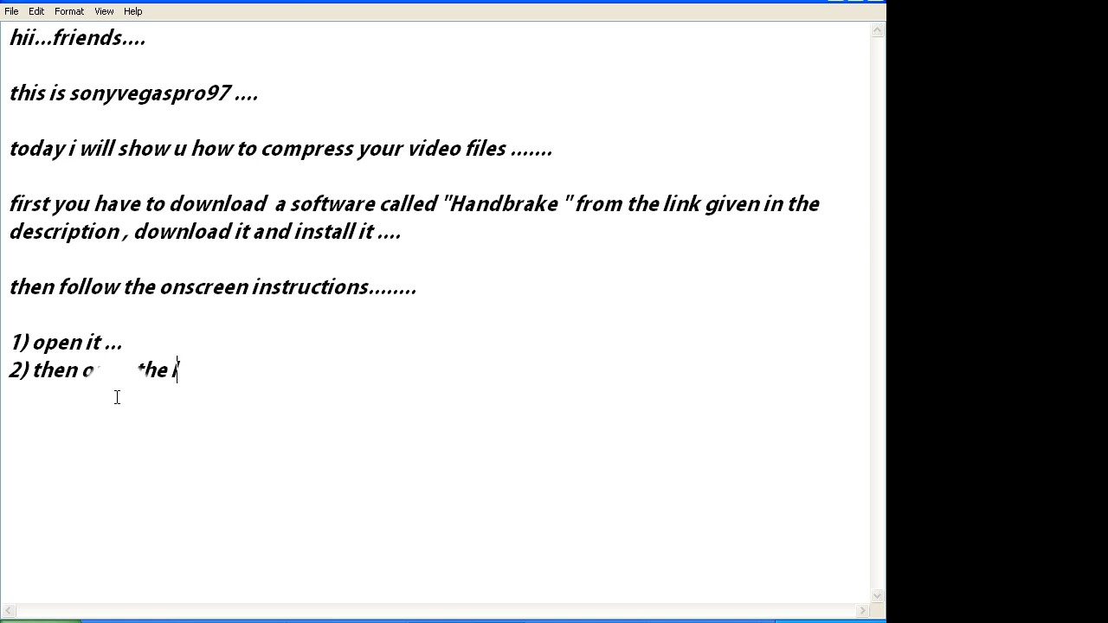
pyautogui.write('arge')
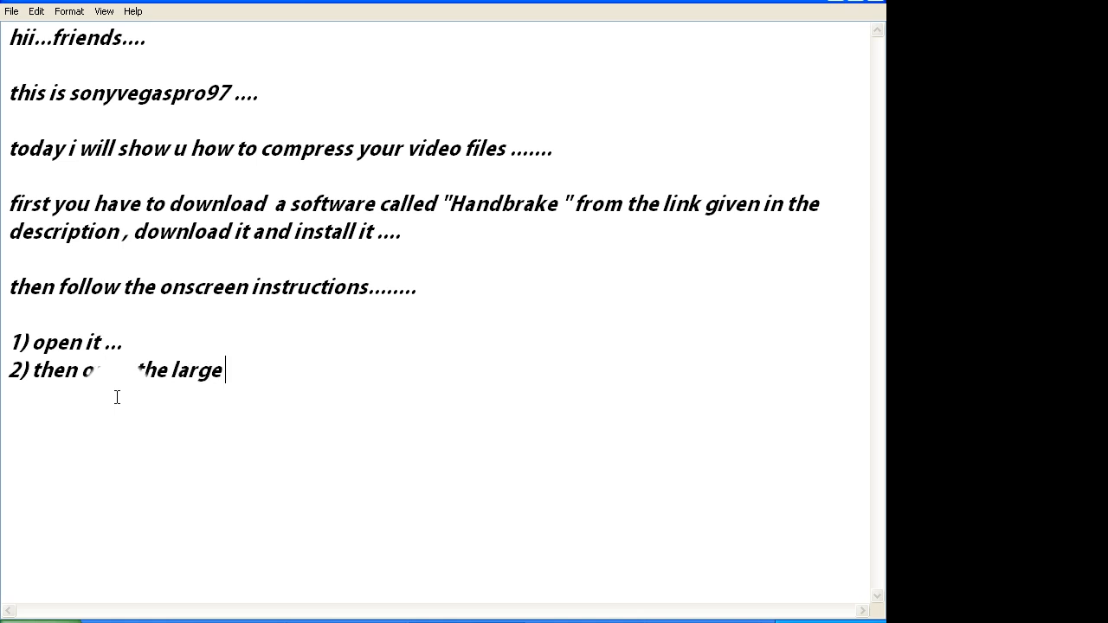
pyautogui.write("MB'S")
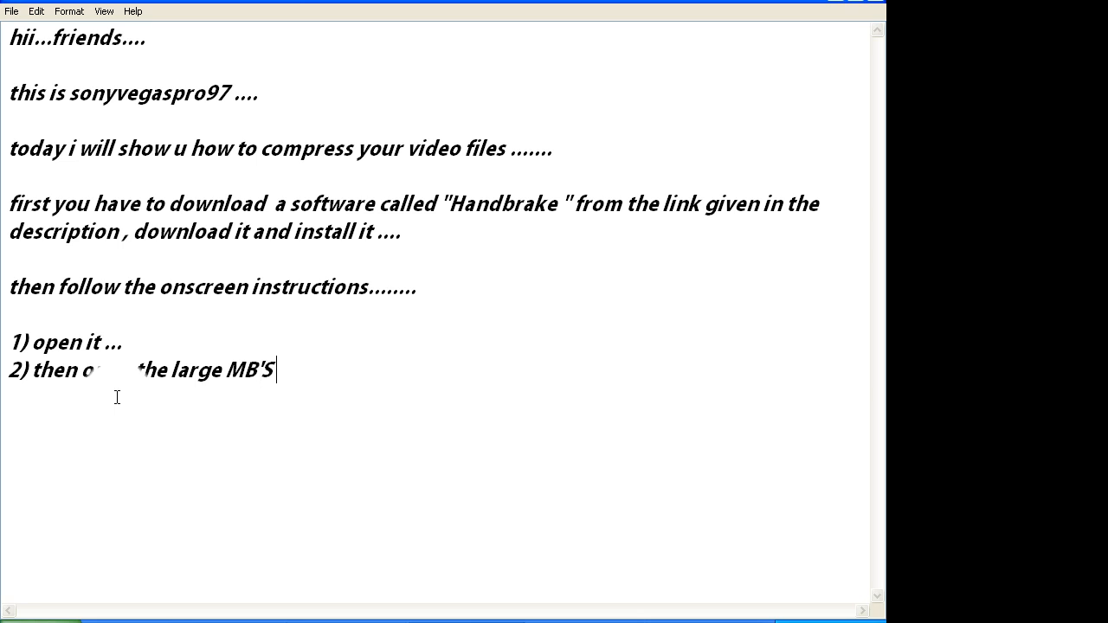
pyautogui.write("or GB'S")
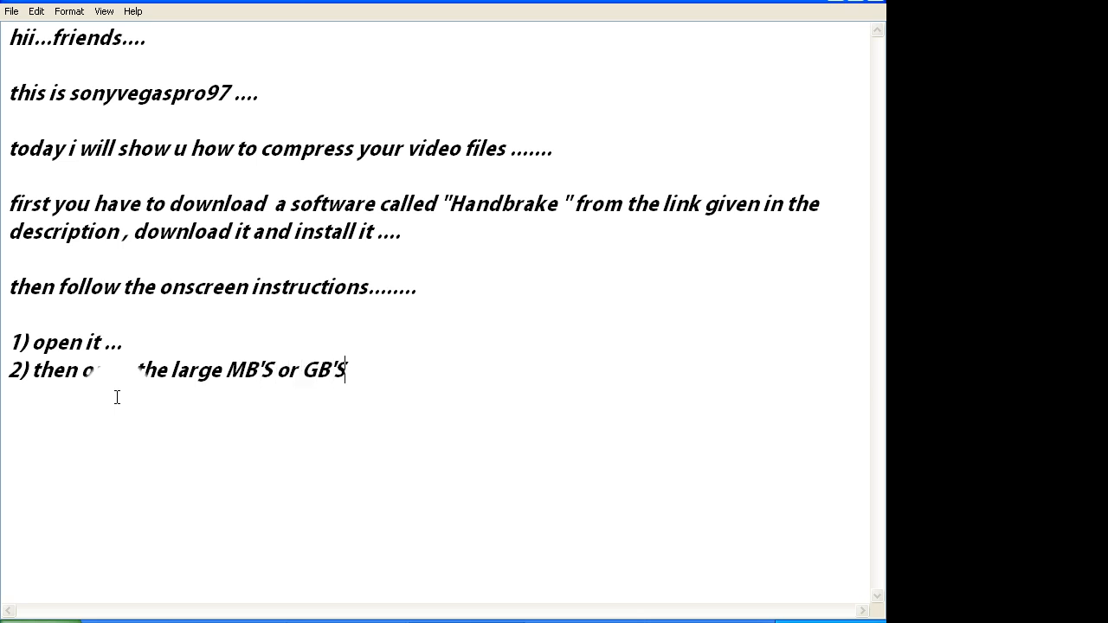
pyautogui.write('fi')
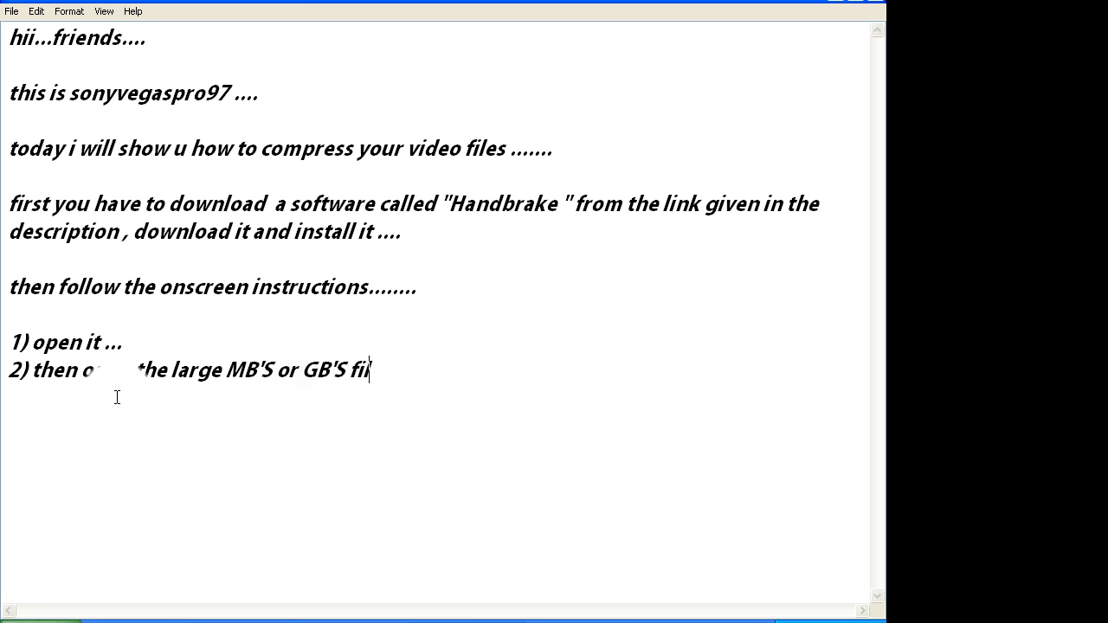
pyautogui.write('e , i have')
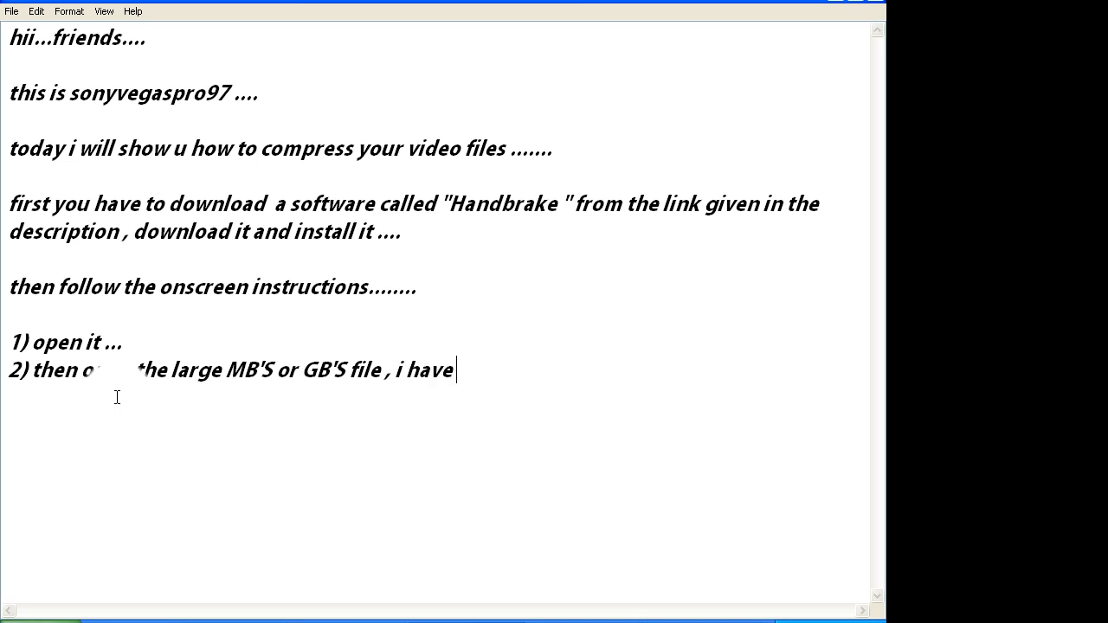
pyautogui.write('a 496')
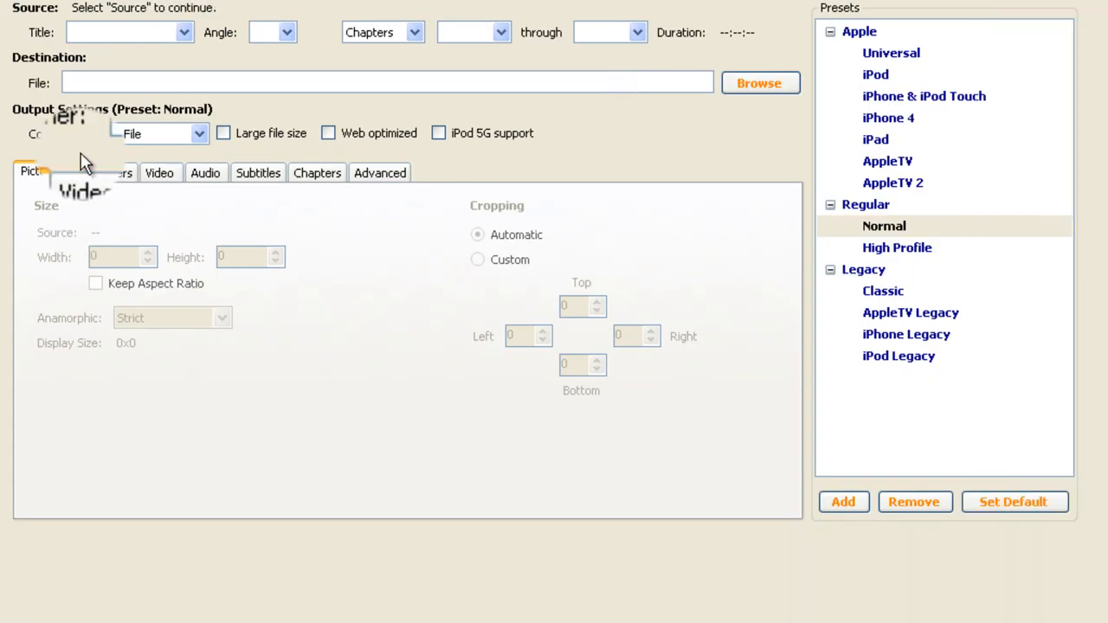
# Load 1.avi from the Desktop as the HandBrake source and dismiss the default path warning
pyautogui.click(43, 7)
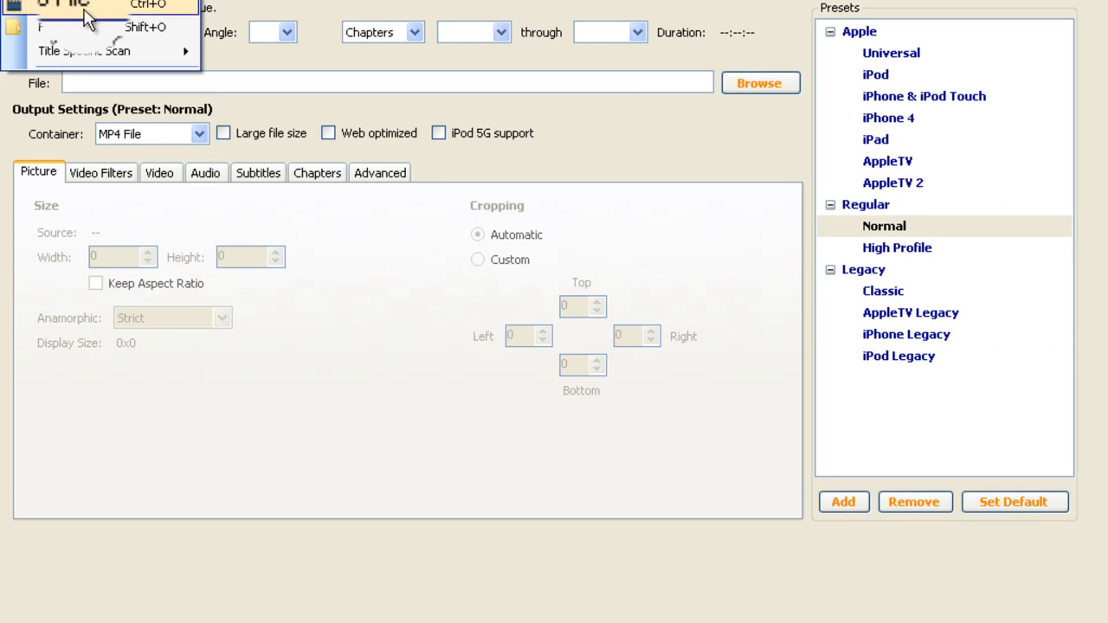
pyautogui.click(65, 4)
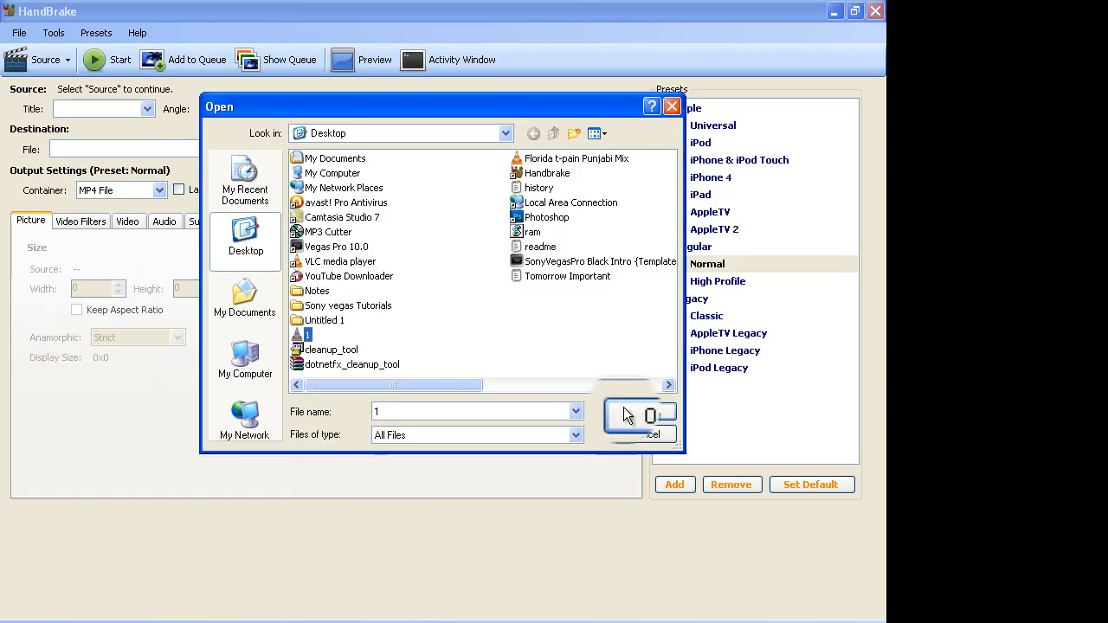
pyautogui.click(625, 413)
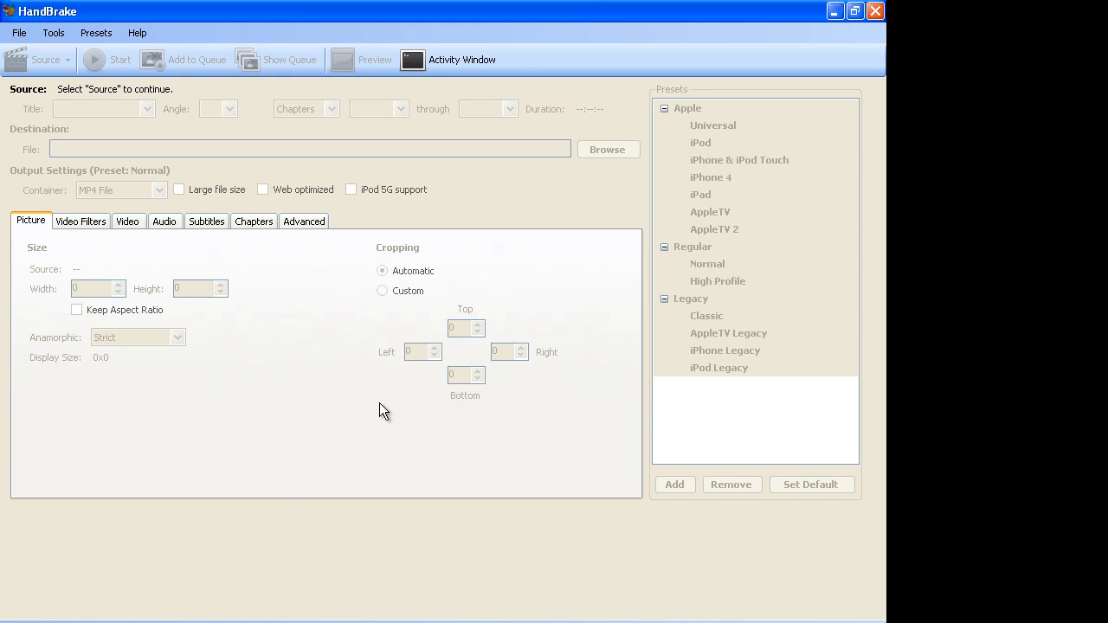
pyautogui.click(35, 59)
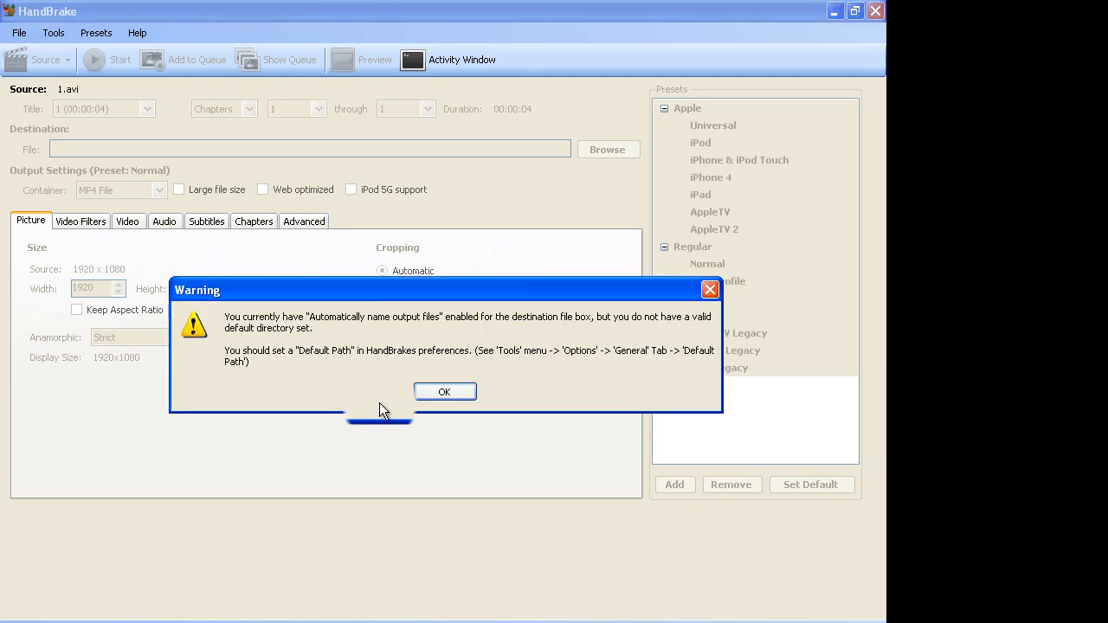
pyautogui.click(444, 391)
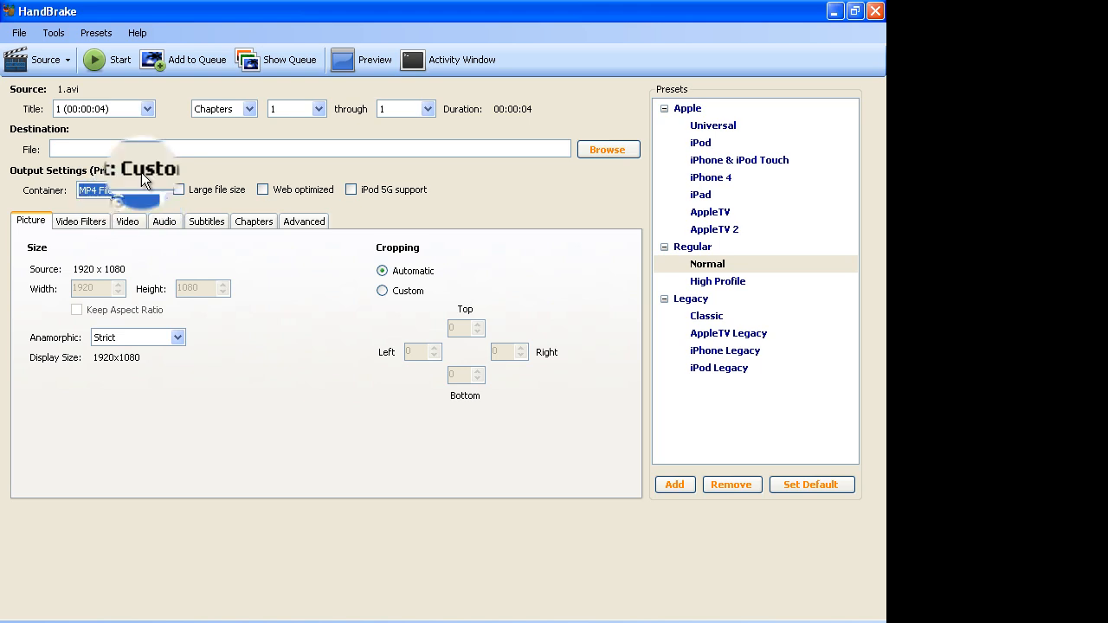
# Confirm the output Container is set to MP4 File
pyautogui.click(607, 149)
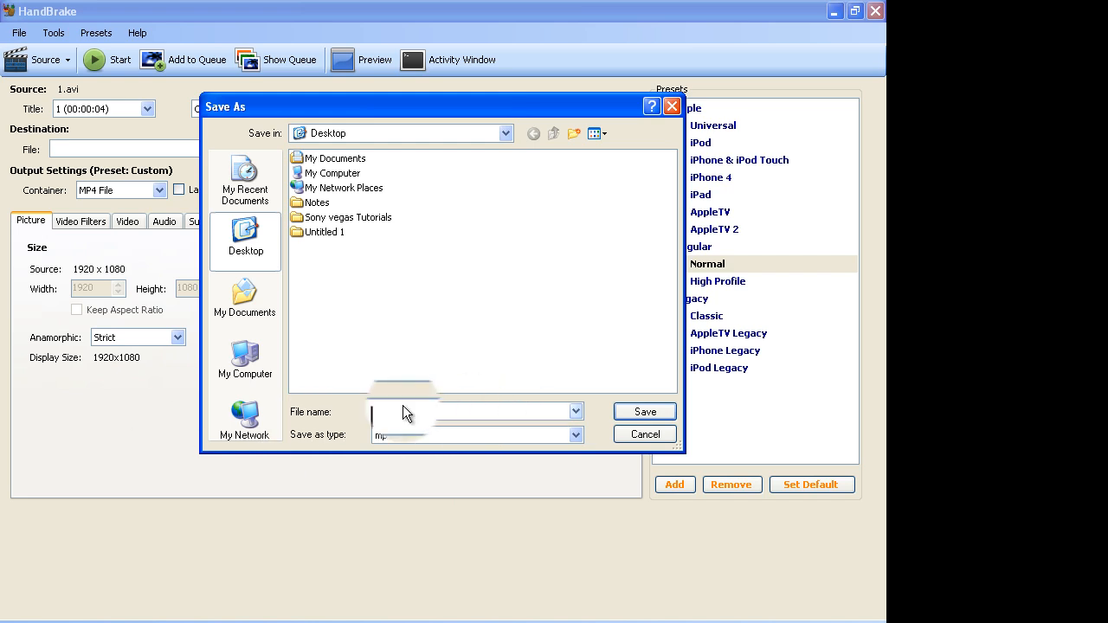
# Save the output destination on the Desktop as '11 intro file' (mp4)
pyautogui.write('intro')
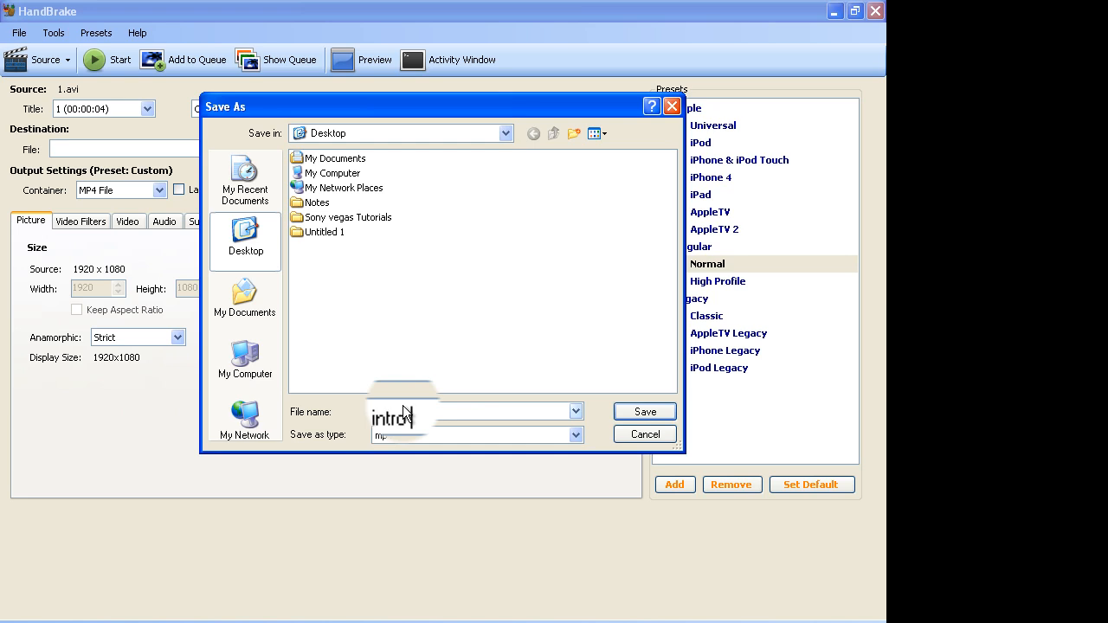
pyautogui.write('11 intro file')
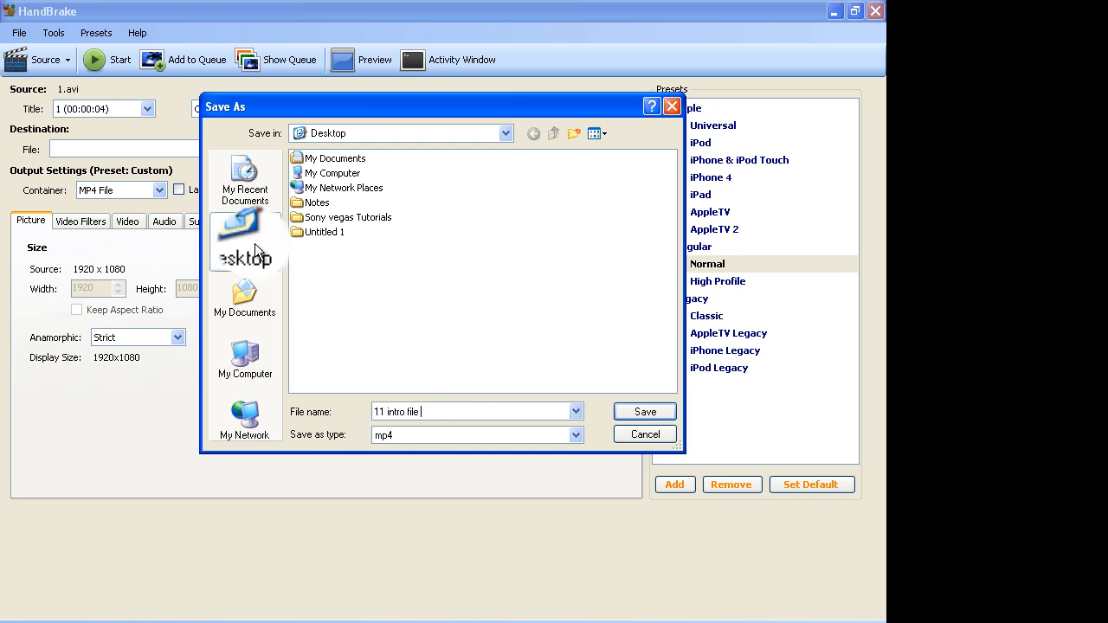
pyautogui.click(644, 411)
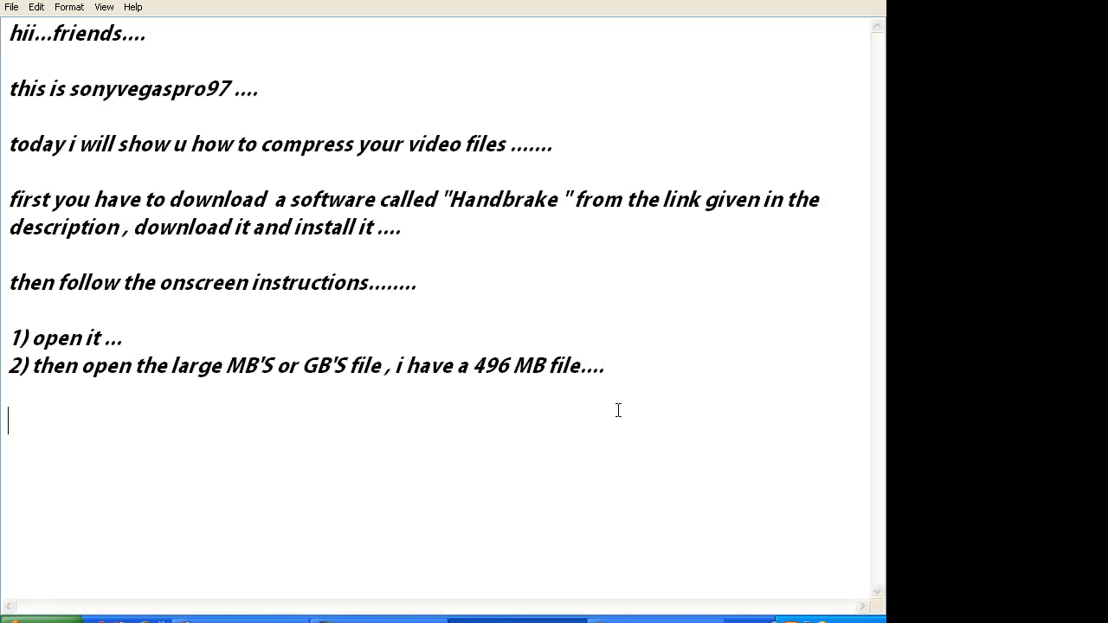
# Type 'see the magic...' and '491 MB file compressed to 3 MB file ....' as closing lines
pyautogui.write('see the')
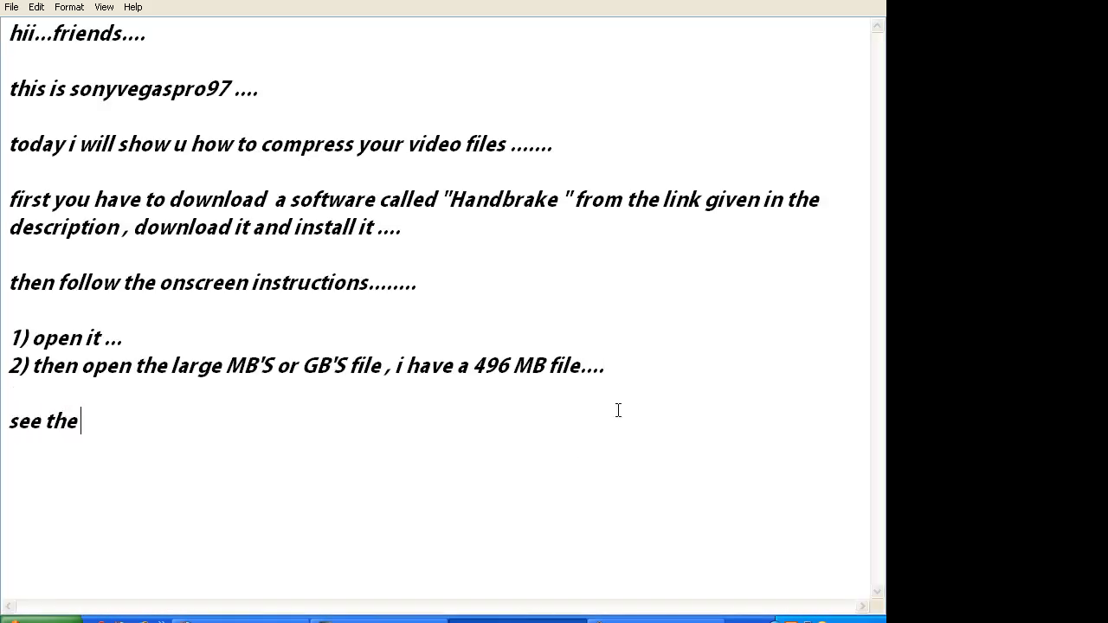
pyautogui.write('magic...')
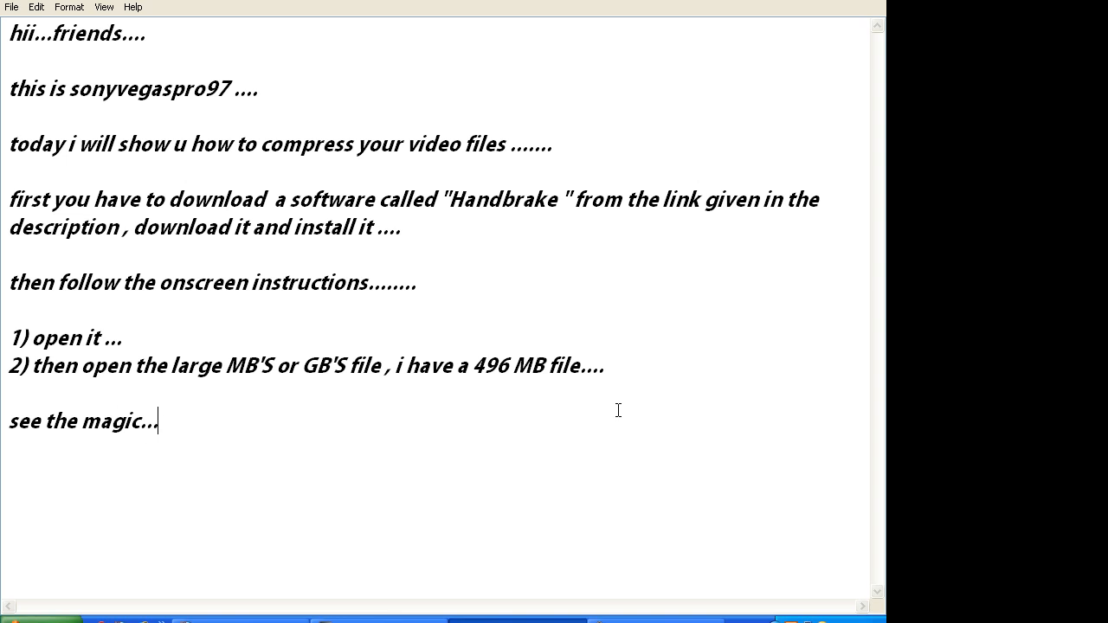
pyautogui.write('491 MB file')
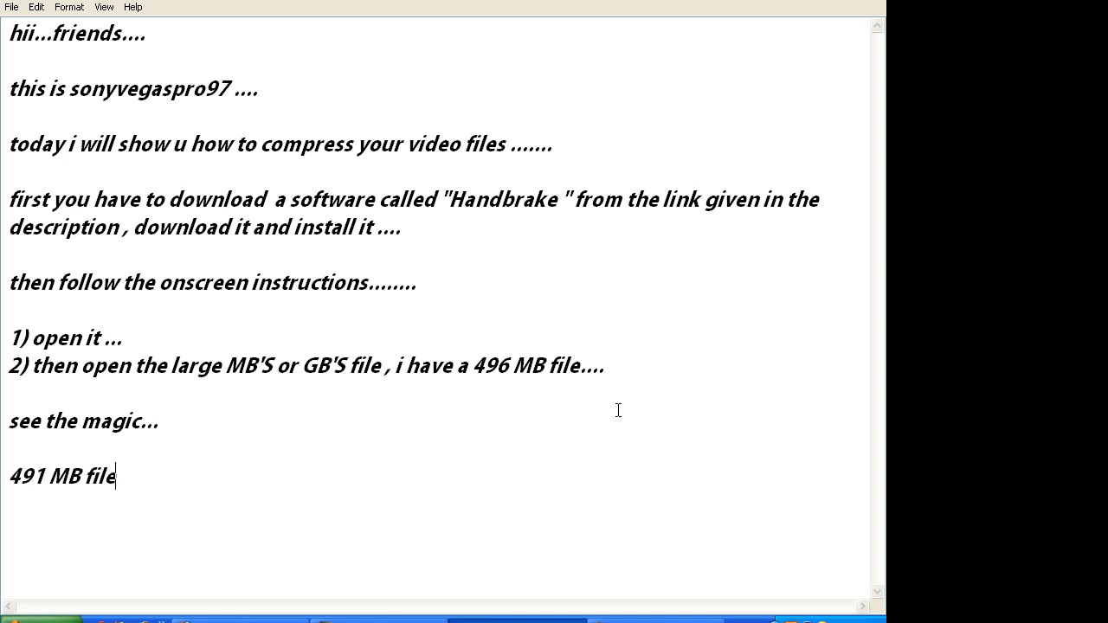
pyautogui.write('compres')
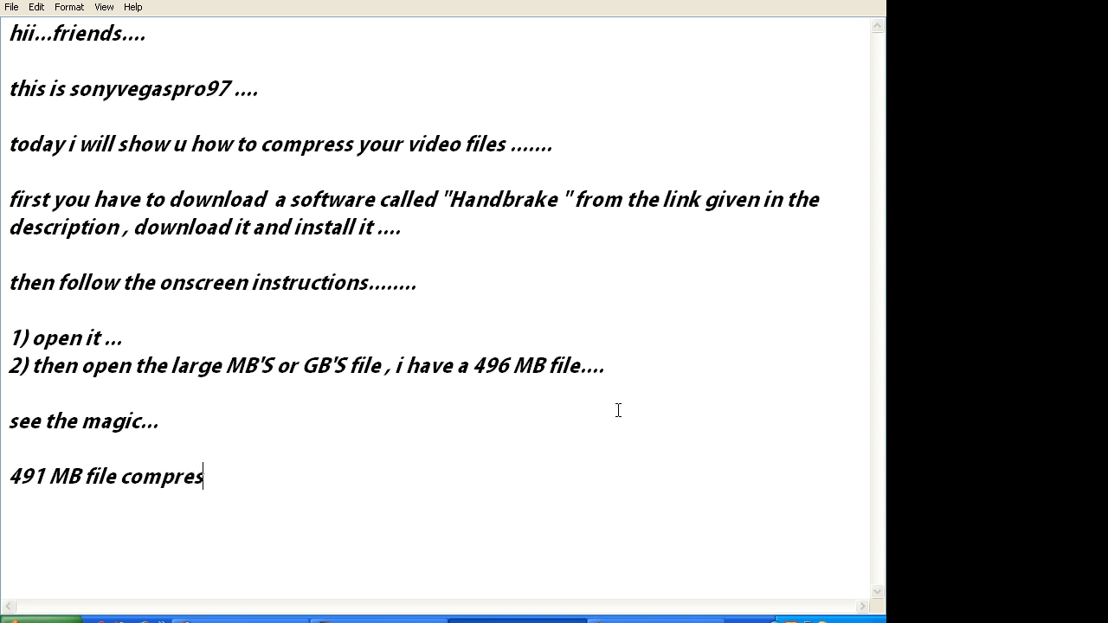
pyautogui.write('sed to')
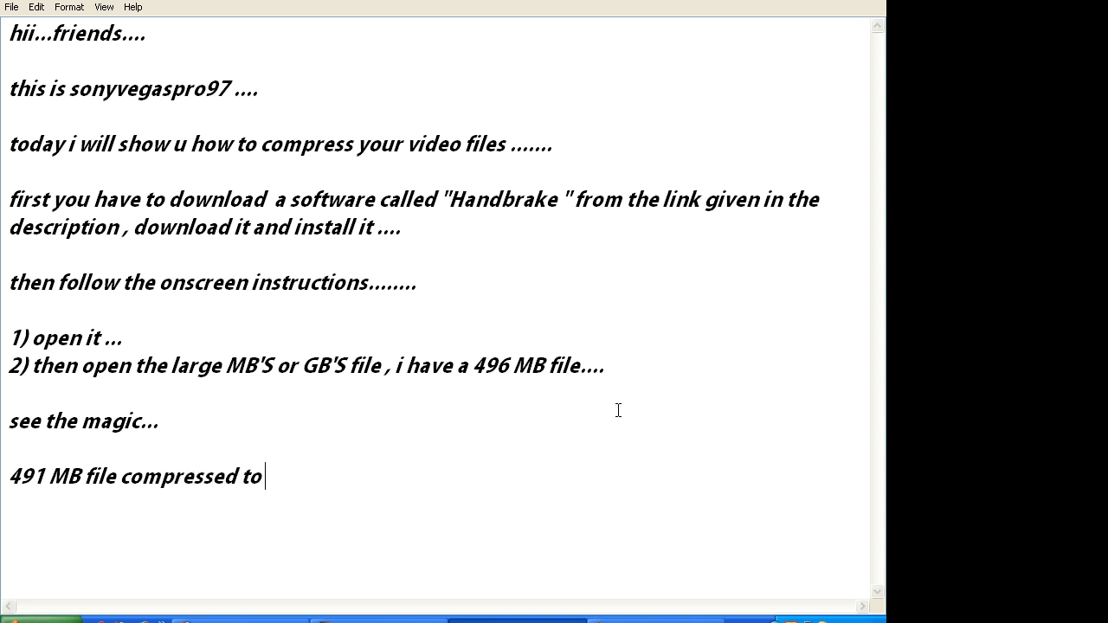
pyautogui.write('3 MB')
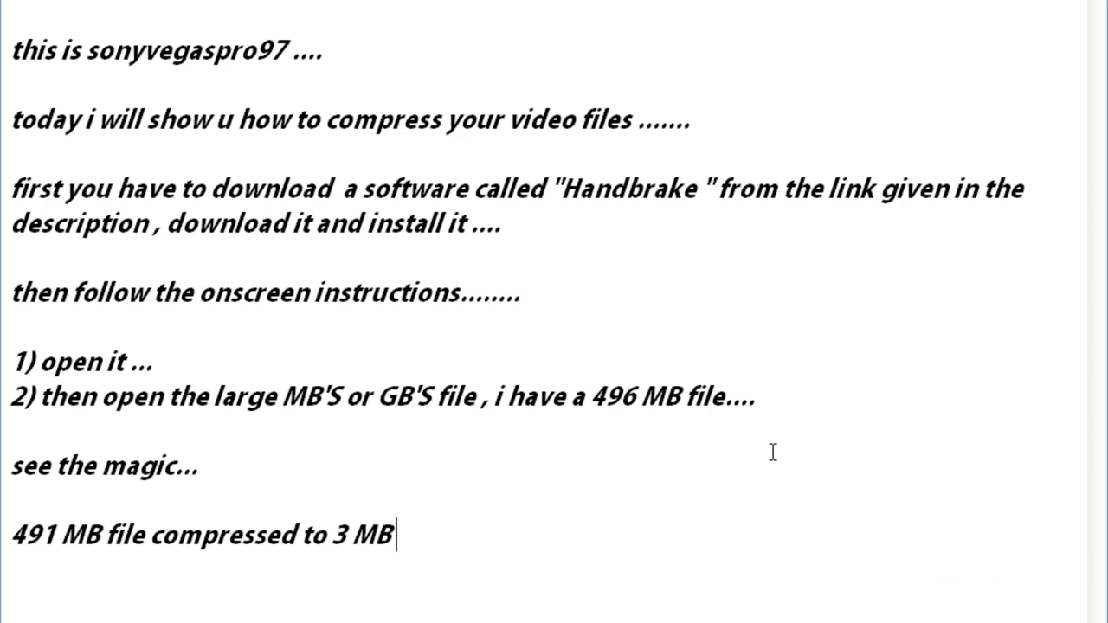
pyautogui.write('file ....')
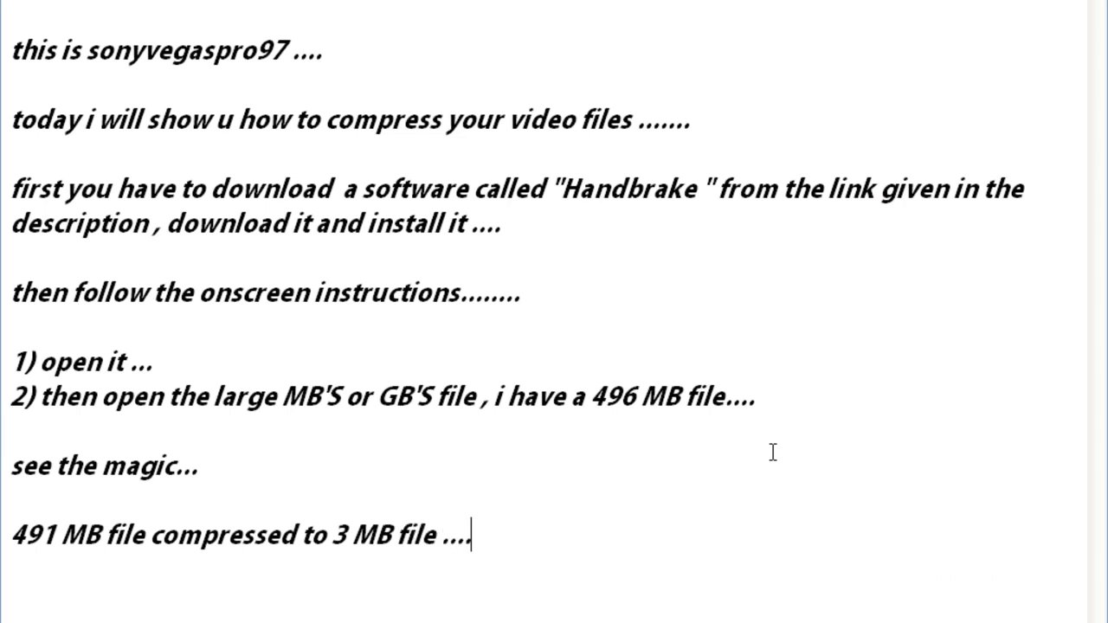